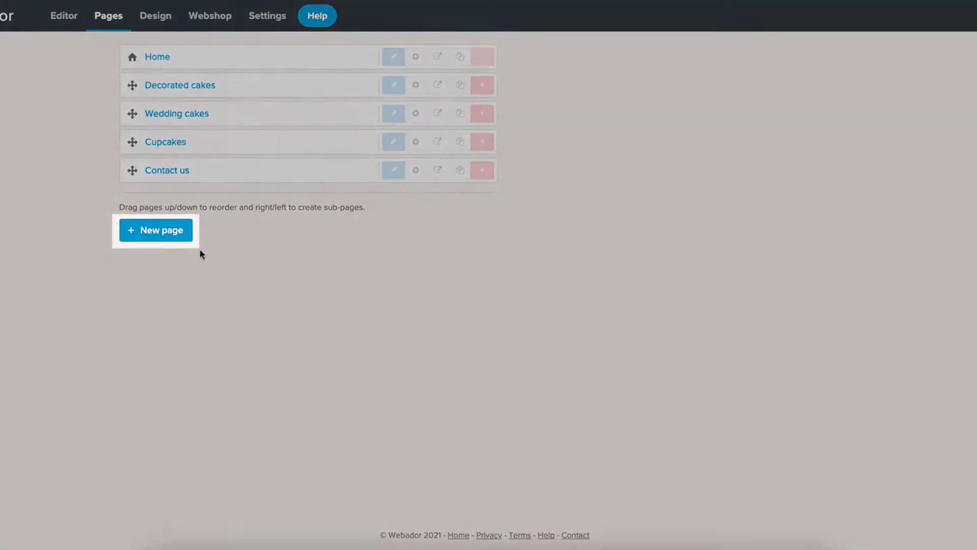
# Name the new page 'Blog' and save it.
pyautogui.write('B')
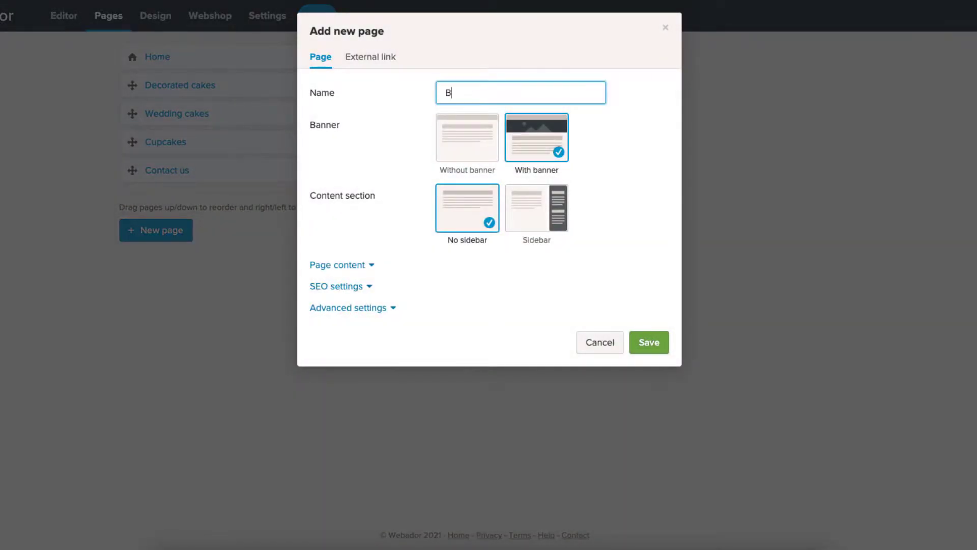
pyautogui.click(647, 342)
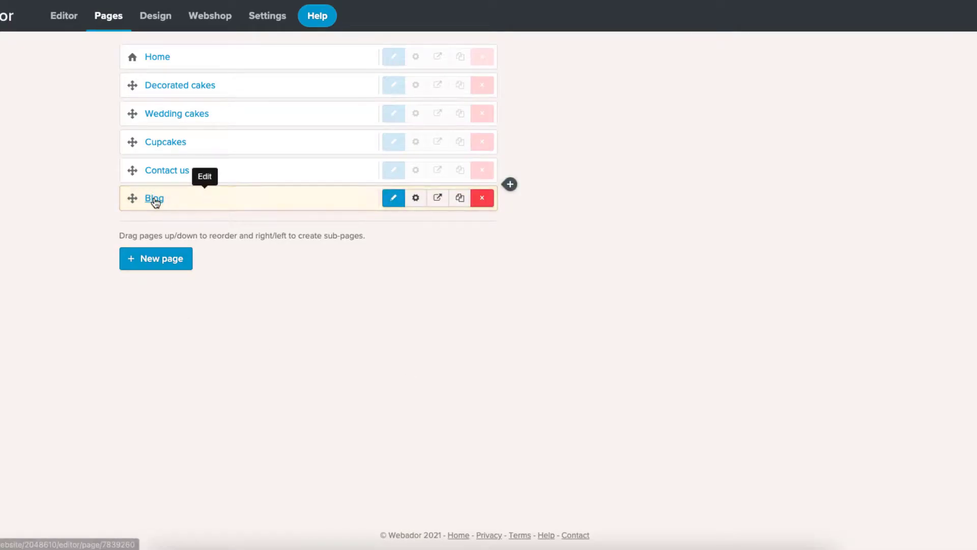
# Add a blog element to the Blog page and view its two draft posts.
pyautogui.click(392, 198)
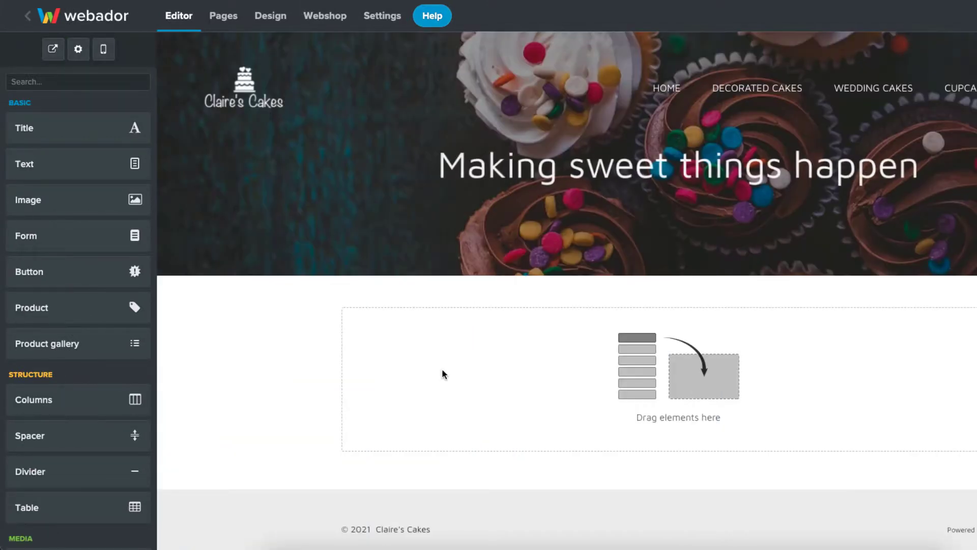
pyautogui.scroll(-3)
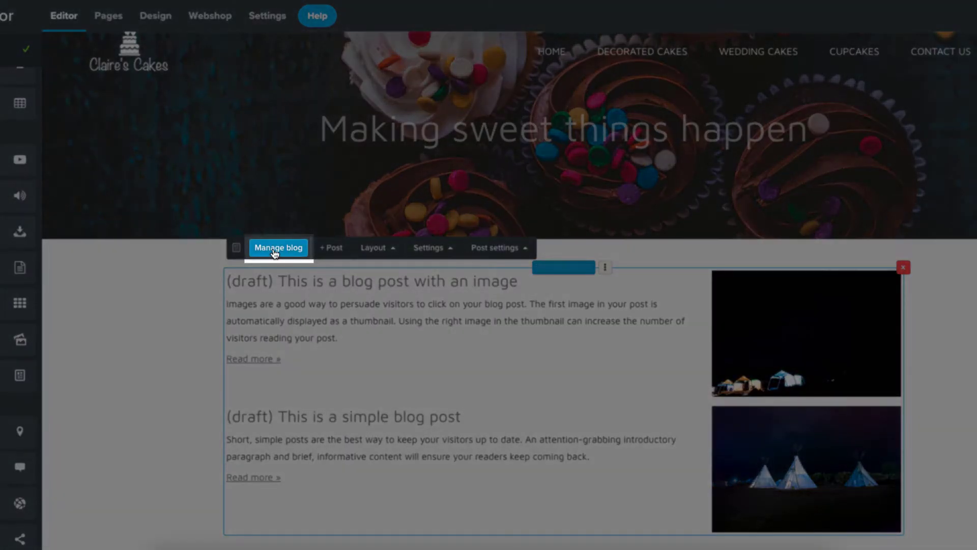
pyautogui.click(278, 247)
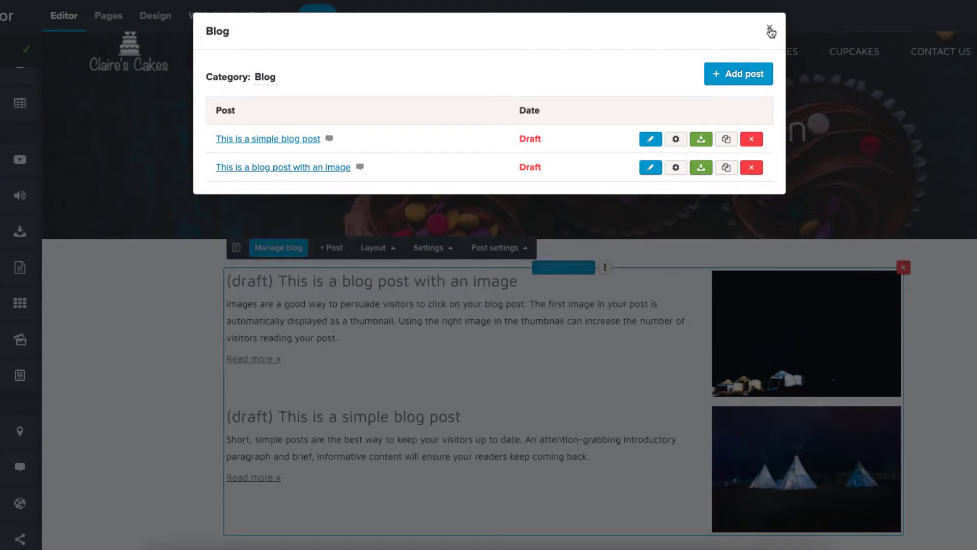
# Close the post list and open the simple sample blog post.
pyautogui.click(771, 31)
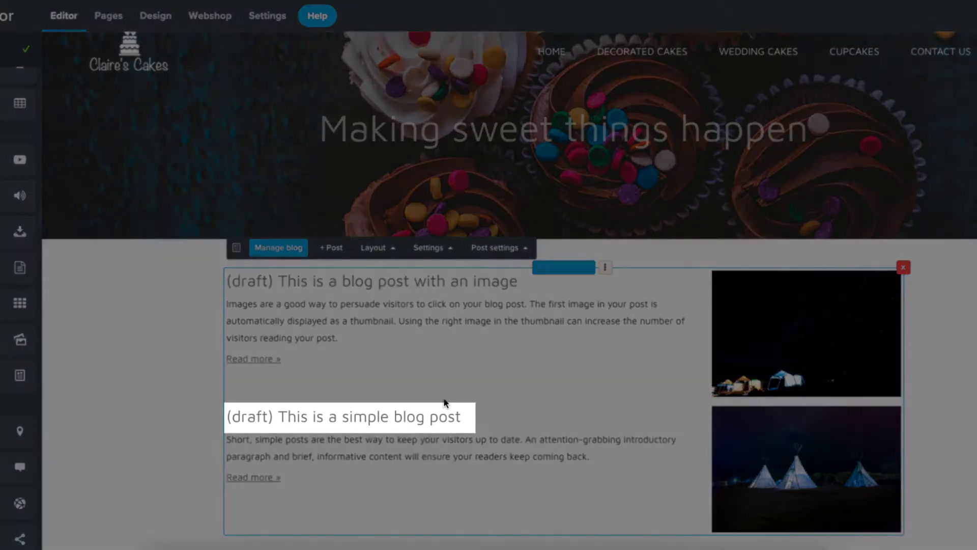
pyautogui.click(341, 416)
pyautogui.write('Ras')
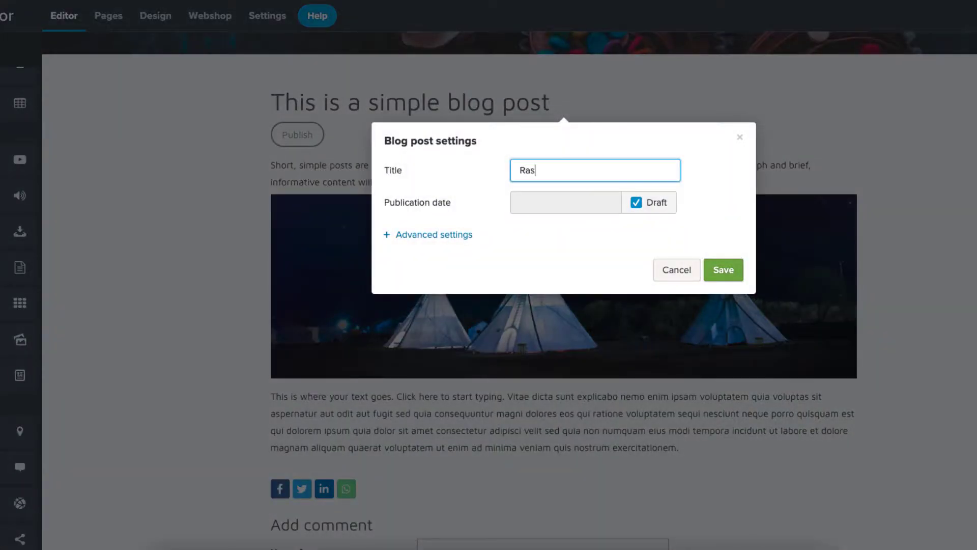
# Save the title 'Raspberry cheesecake recipe' and resize the cheesecake image height.
pyautogui.click(722, 269)
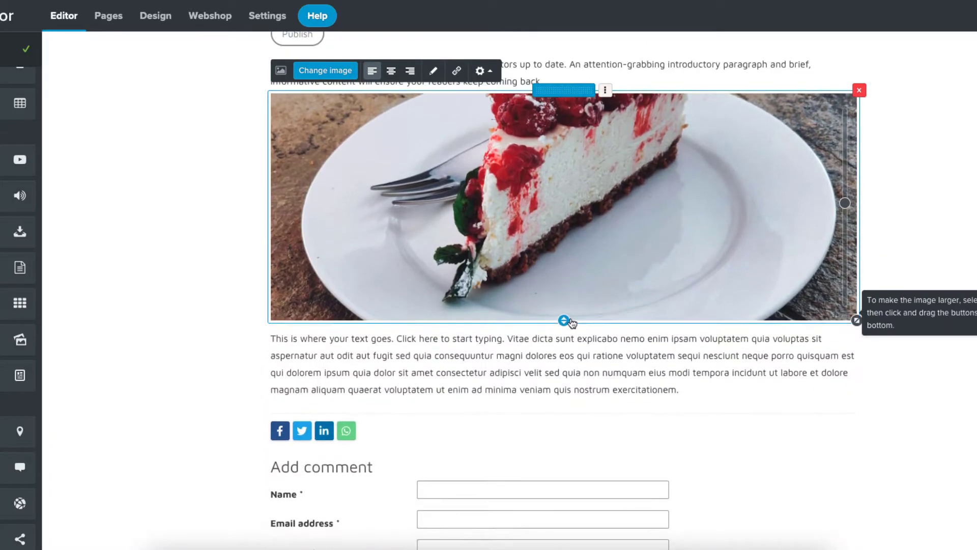
pyautogui.moveTo(844, 202); pyautogui.dragTo(844, 140)
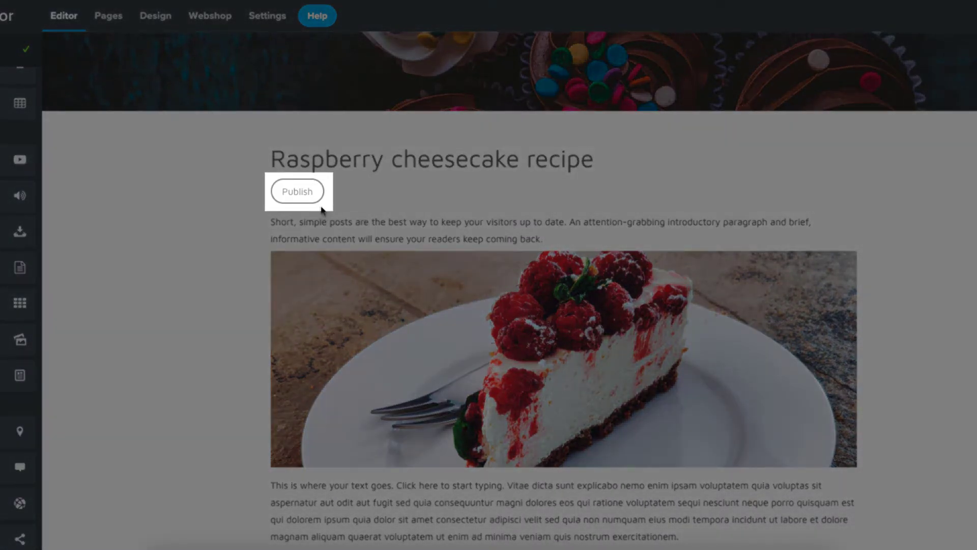
# Publish the cheesecake recipe post dated 17 June 2021.
pyautogui.click(297, 192)
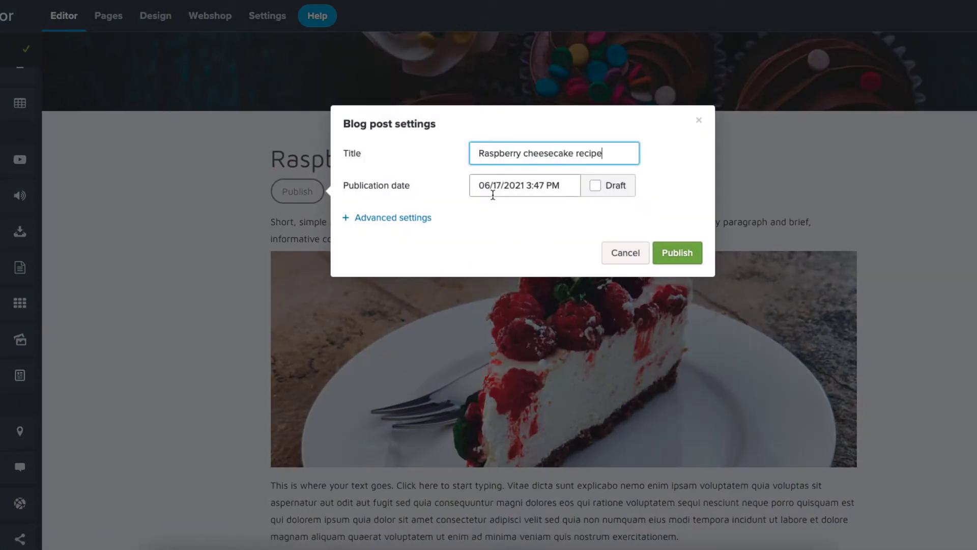
pyautogui.click(594, 186)
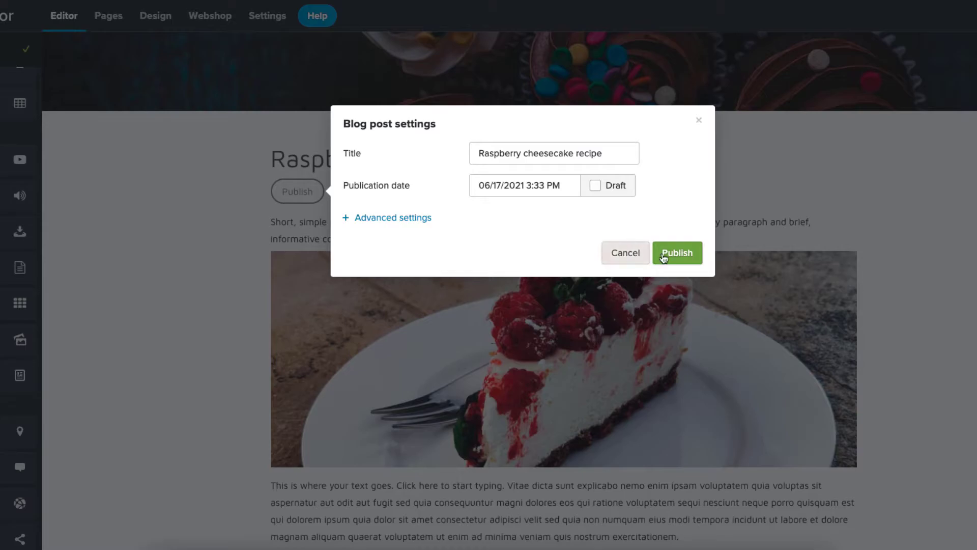
pyautogui.click(676, 252)
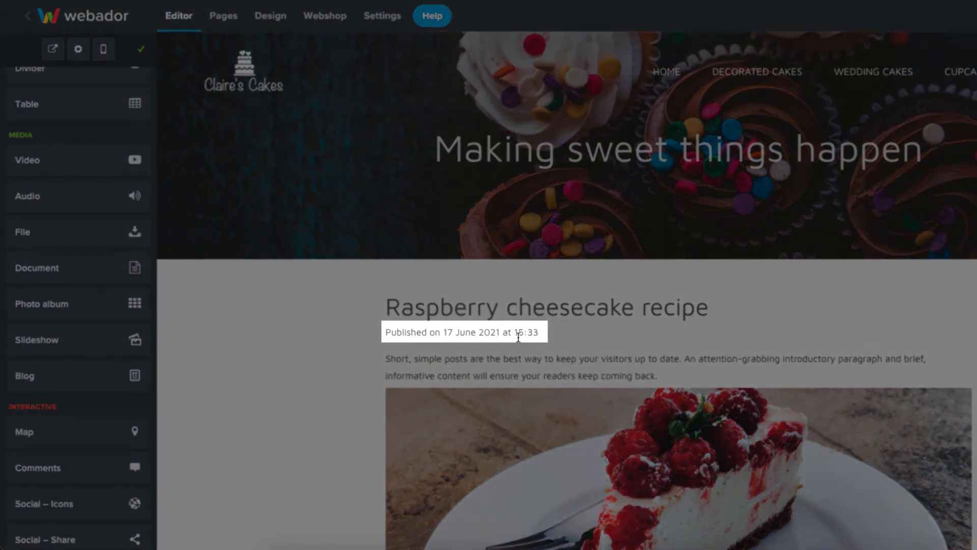
# Switch the blog element's layout style from Grid to Paragraph.
pyautogui.scroll(-3)
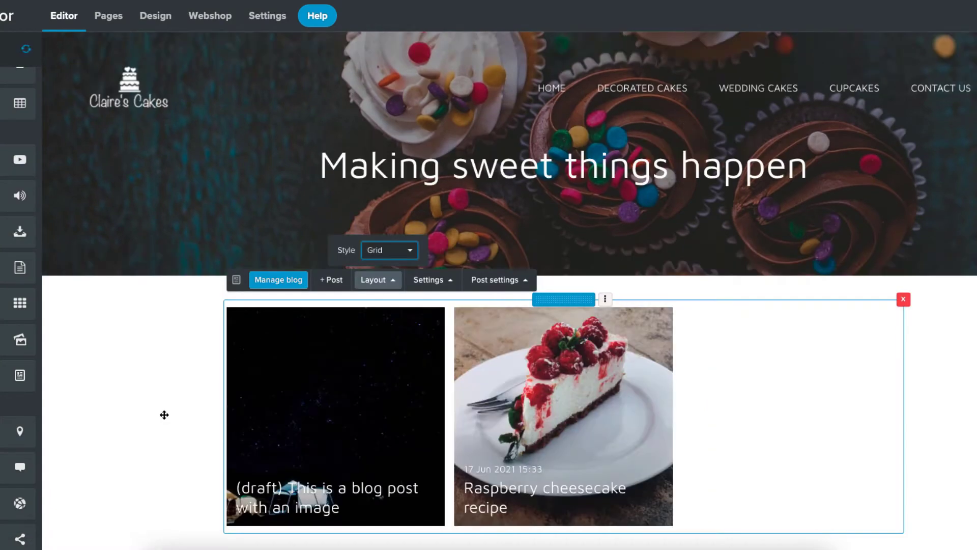
pyautogui.click(389, 250)
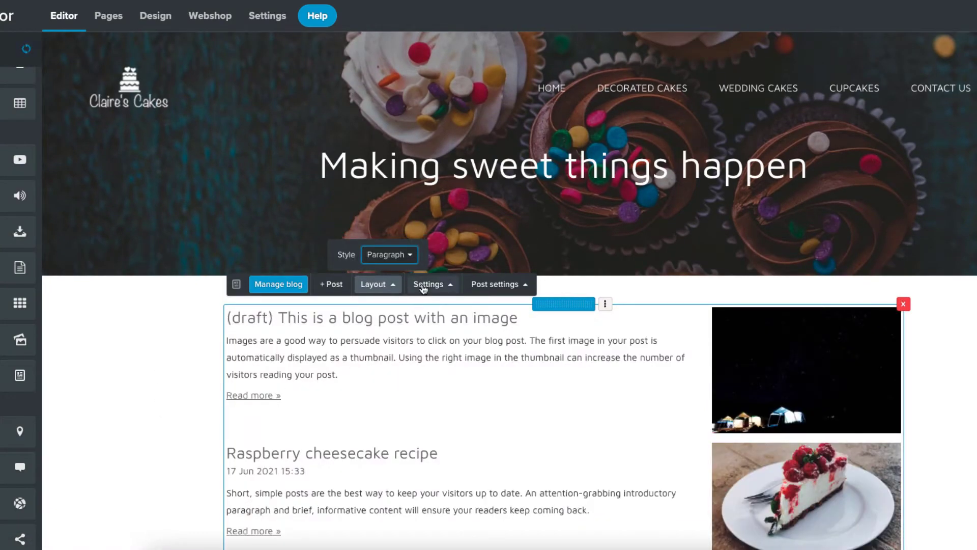
pyautogui.click(498, 283)
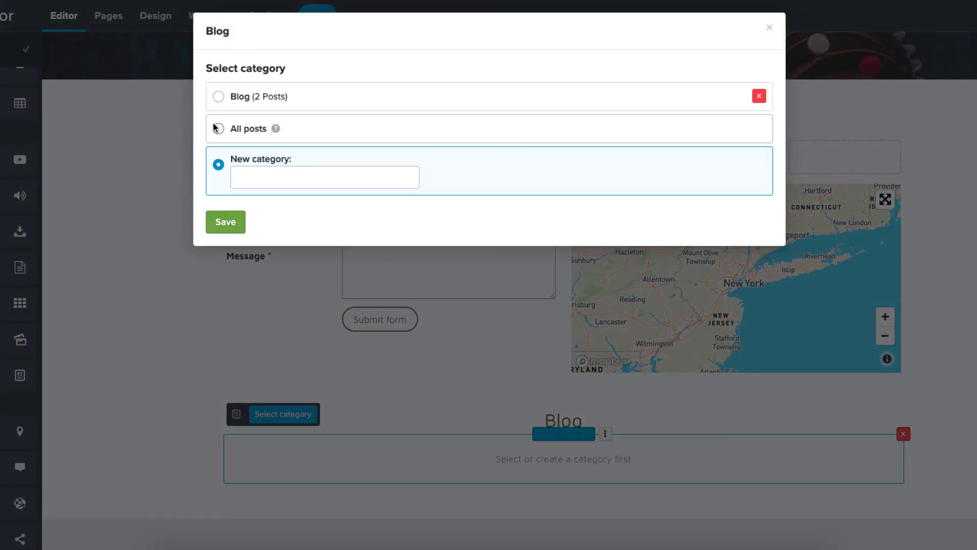
# Set the home page blog section's category to All posts and save.
pyautogui.click(218, 129)
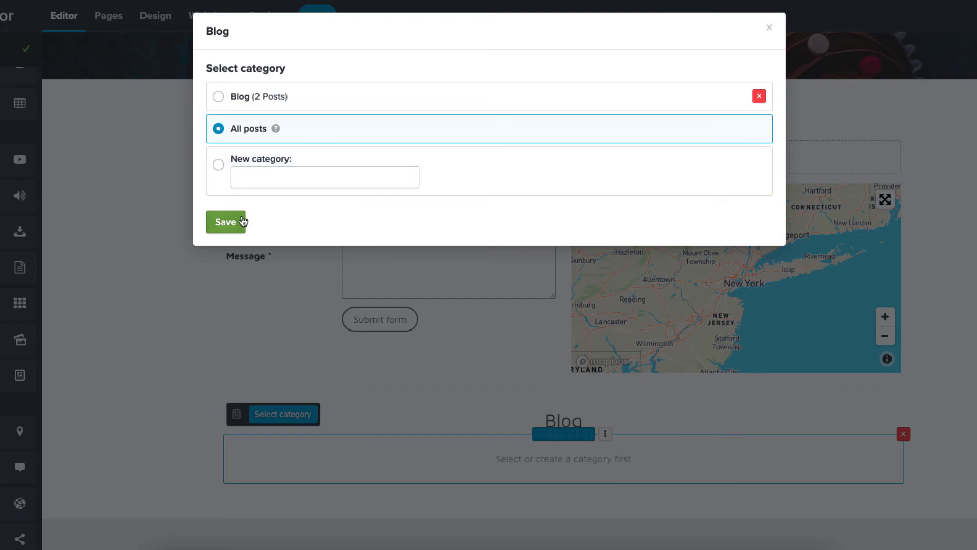
pyautogui.click(226, 221)
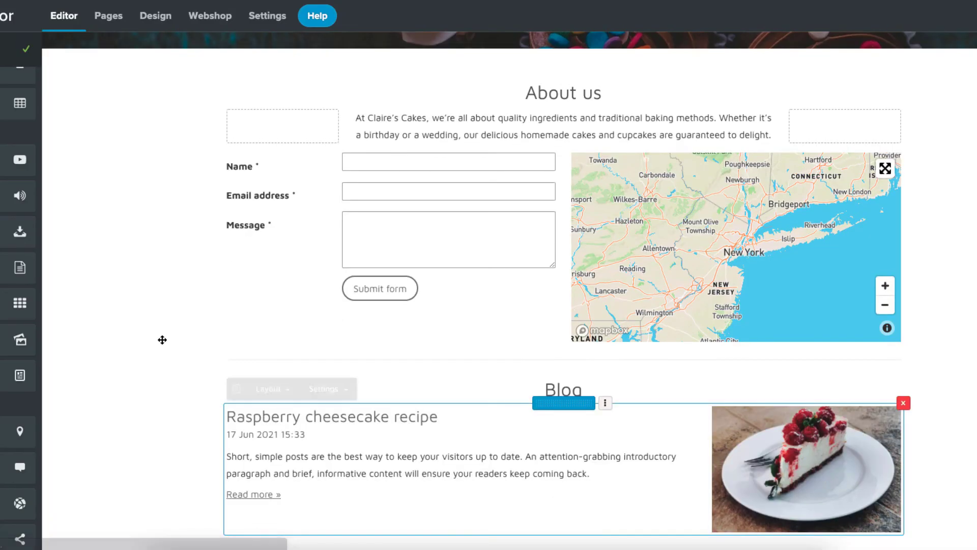